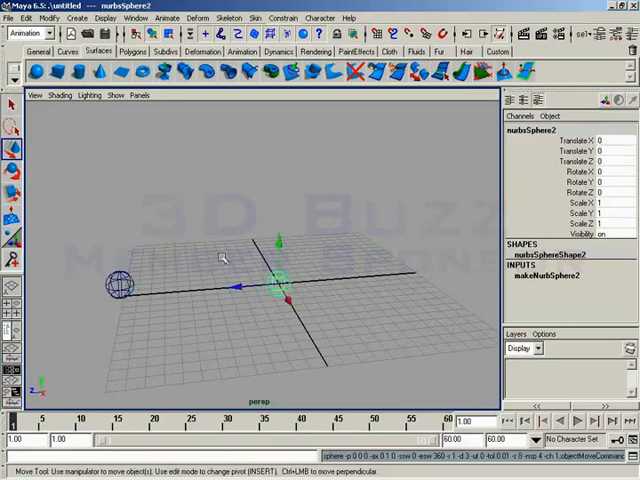
Step: Move nurbsSphere2 across the grid and scrub the timeline to check its motion
{"action": "left_click_drag", "start_coordinate": [280, 285], "coordinate": [315, 320]}
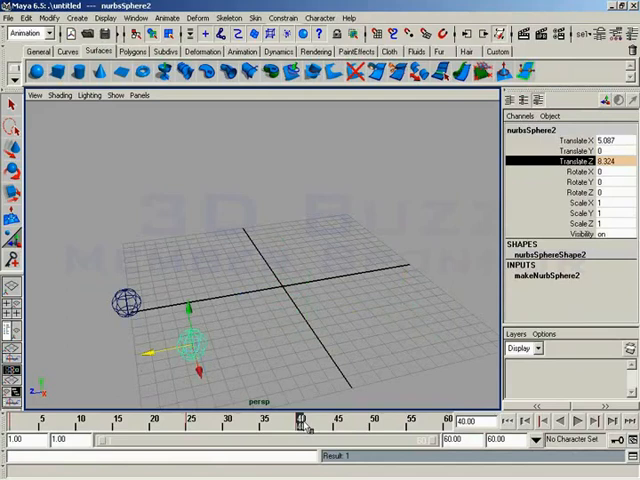
{"action": "left_click_drag", "start_coordinate": [190, 345], "coordinate": [305, 320]}
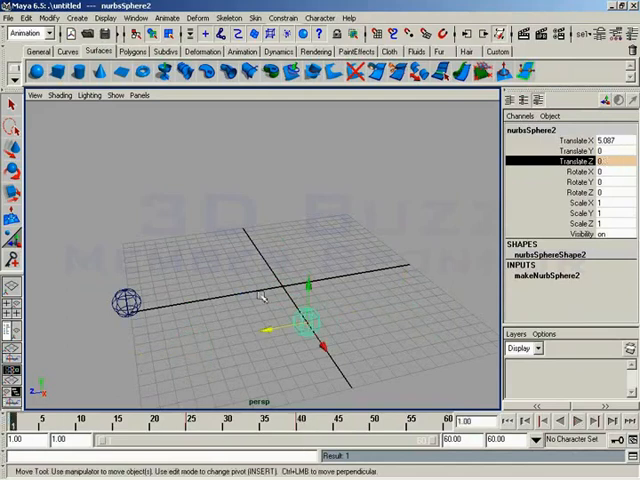
{"action": "mouse_move", "coordinate": [280, 300]}
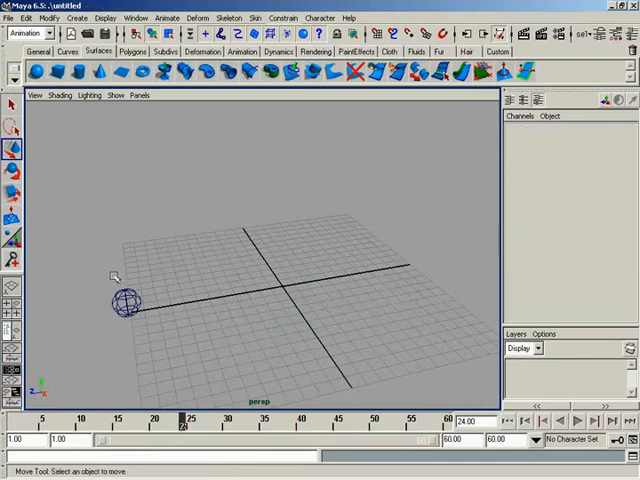
Step: Select nurbsSphere1 and bring up the Animation Editors list
{"action": "left_click", "coordinate": [124, 301]}
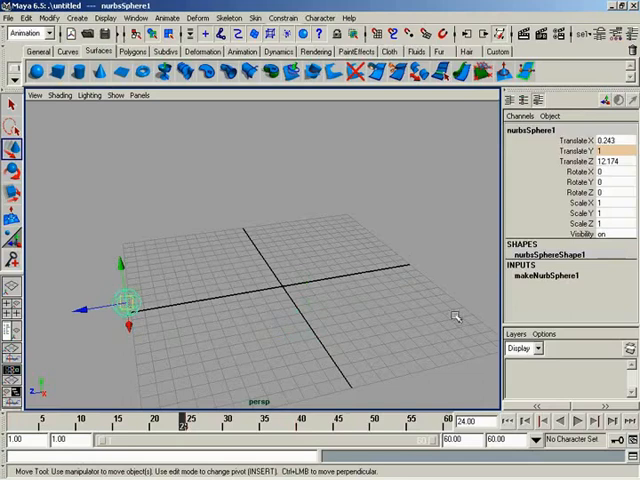
{"action": "mouse_move", "coordinate": [143, 343]}
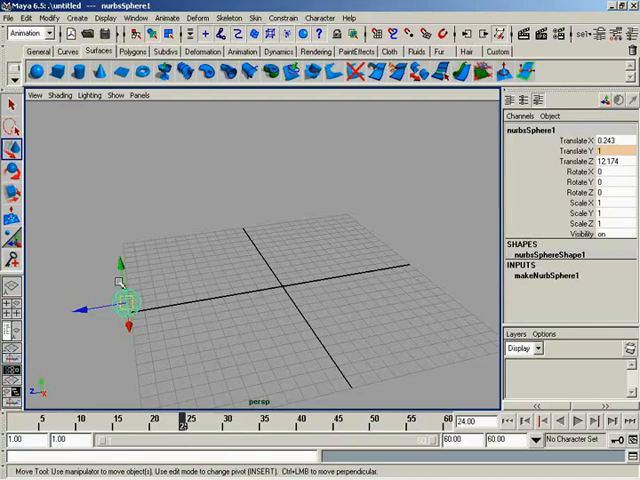
{"action": "left_click", "coordinate": [135, 17]}
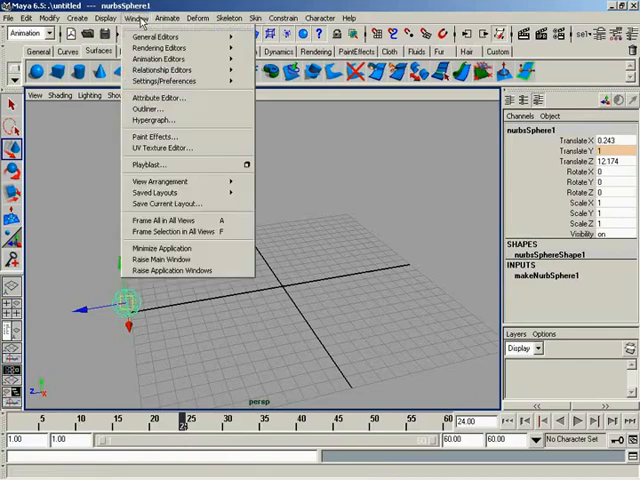
{"action": "mouse_move", "coordinate": [155, 58]}
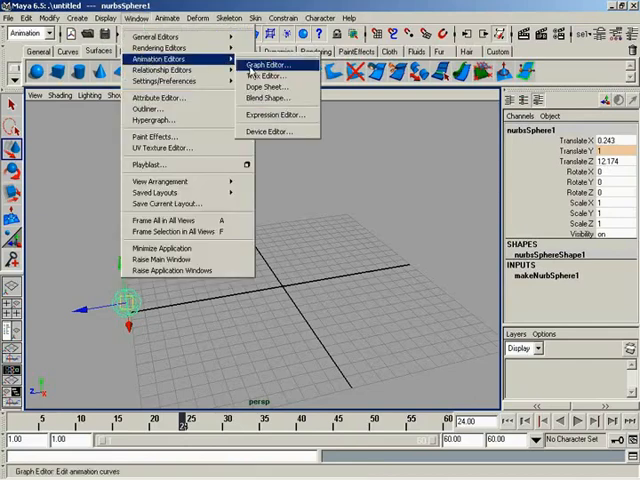
Step: Open the Graph Editor to view nurbsSphere1's Translate Y curve
{"action": "left_click", "coordinate": [269, 65]}
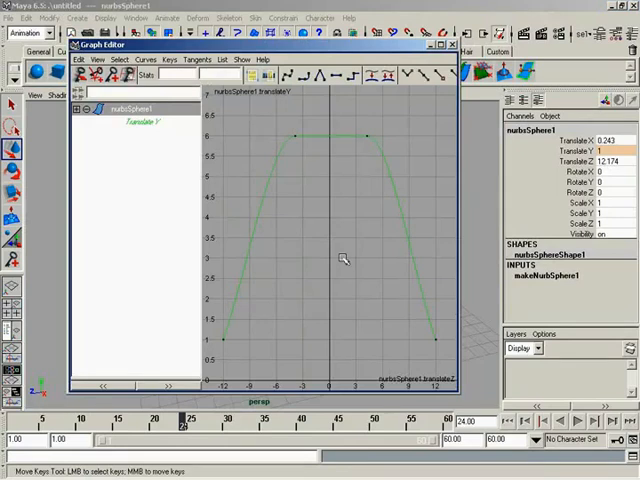
{"action": "mouse_move", "coordinate": [331, 212]}
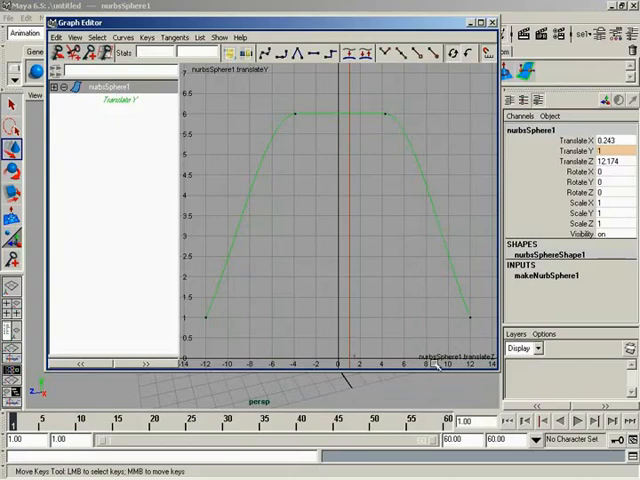
{"action": "mouse_move", "coordinate": [210, 362]}
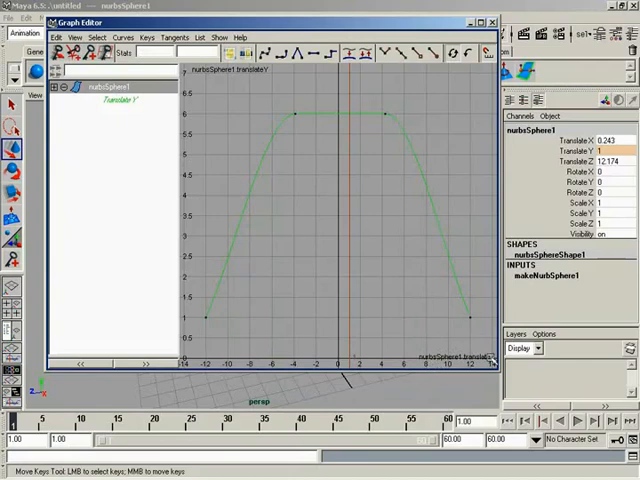
{"action": "mouse_move", "coordinate": [243, 322]}
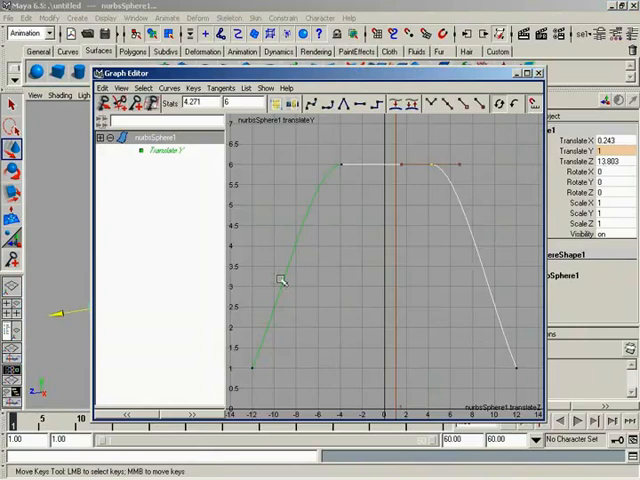
{"action": "mouse_move", "coordinate": [513, 360]}
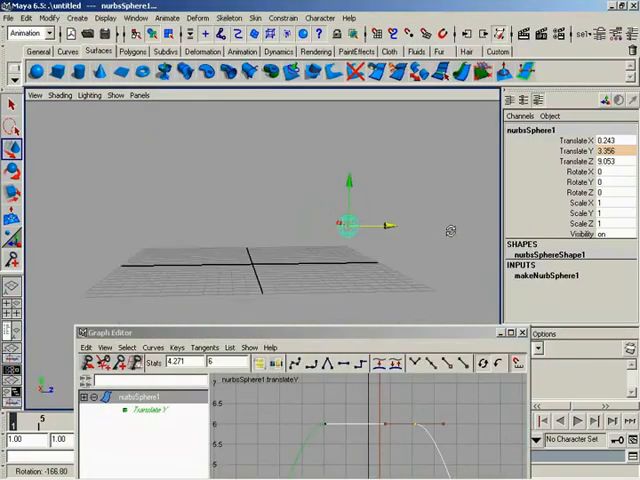
Step: Orbit the view, then drag the sphere along negative and positive Z to test its height
{"action": "left_click_drag", "start_coordinate": [355, 225], "coordinate": [385, 232]}
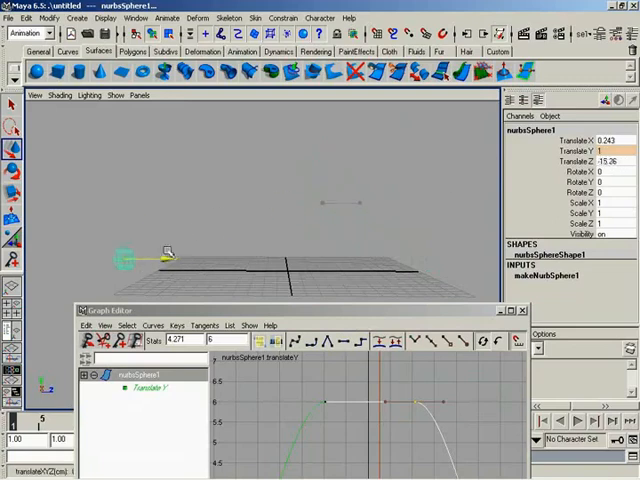
{"action": "left_click_drag", "start_coordinate": [140, 260], "coordinate": [405, 250]}
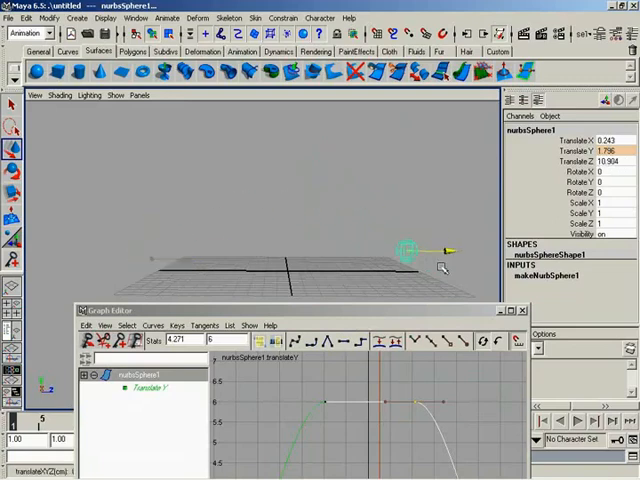
{"action": "left_click_drag", "start_coordinate": [405, 250], "coordinate": [150, 260]}
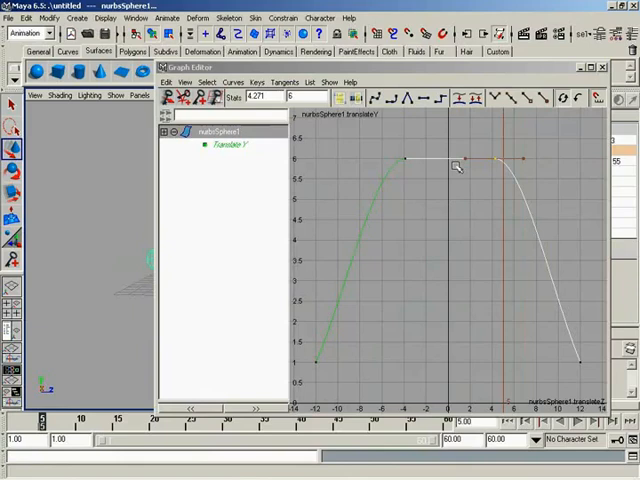
{"action": "mouse_move", "coordinate": [588, 405]}
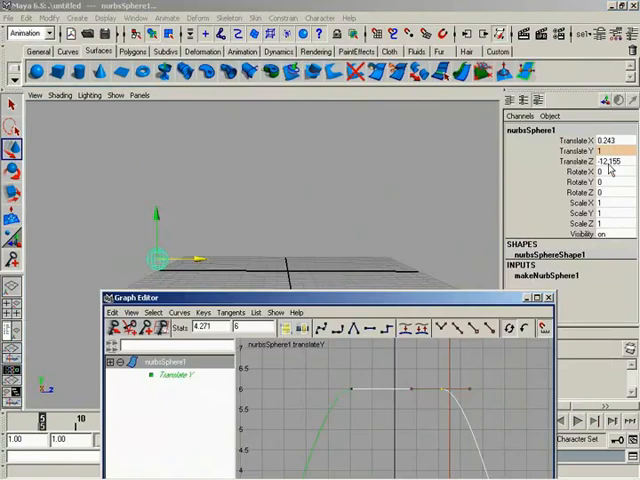
{"action": "mouse_move", "coordinate": [452, 173]}
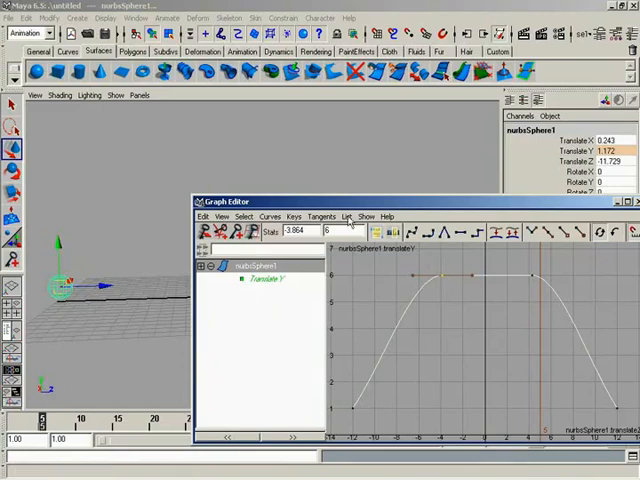
{"action": "mouse_move", "coordinate": [343, 222]}
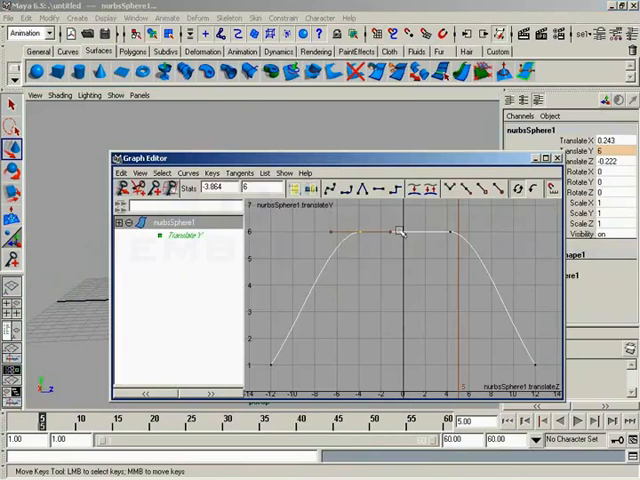
{"action": "mouse_move", "coordinate": [252, 313]}
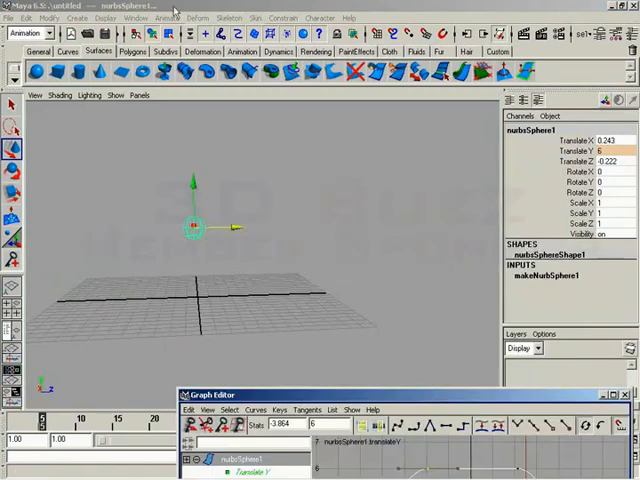
Step: Open the Set Driven Key window and choose translateY as the driven attribute
{"action": "left_click", "coordinate": [167, 18]}
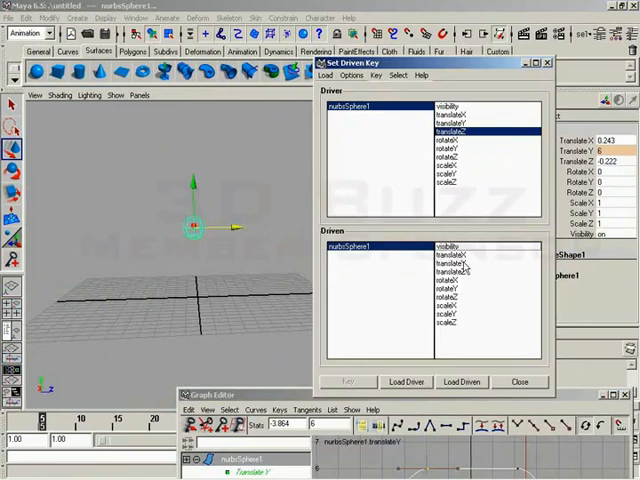
{"action": "left_click", "coordinate": [450, 260]}
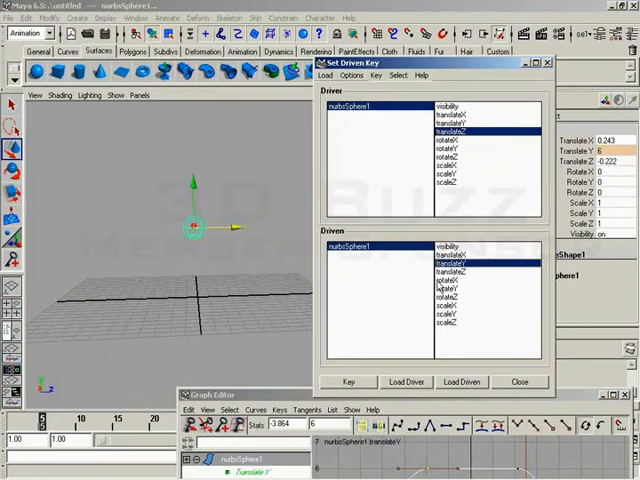
{"action": "mouse_move", "coordinate": [628, 166]}
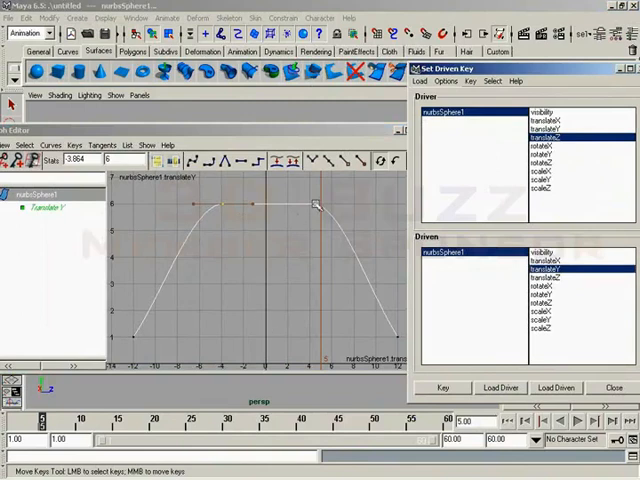
Step: Set a driven key for the sphere's Translate Y at Translate Z 0
{"action": "left_click", "coordinate": [442, 387]}
{"action": "type", "text": "2"}
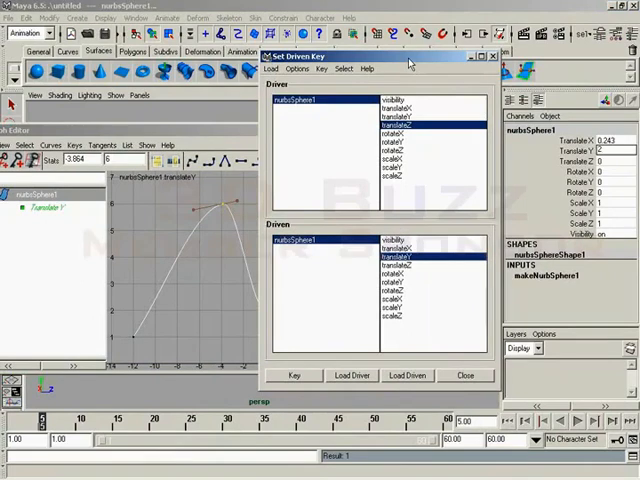
{"action": "mouse_move", "coordinate": [330, 360]}
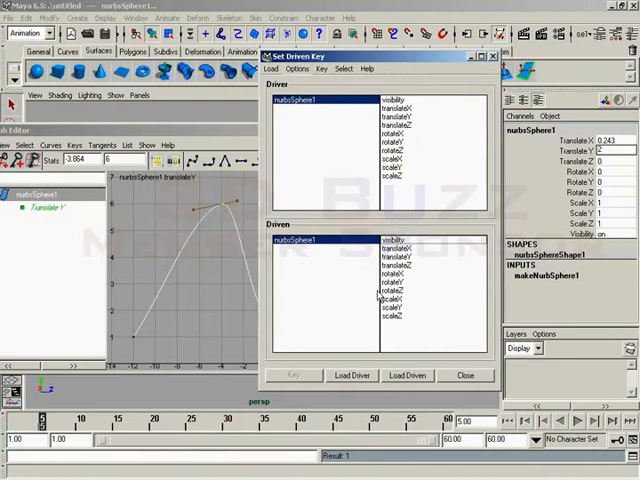
Step: Close the Set Driven Key window and slide the sphere along Z to test its height
{"action": "left_click", "coordinate": [408, 375]}
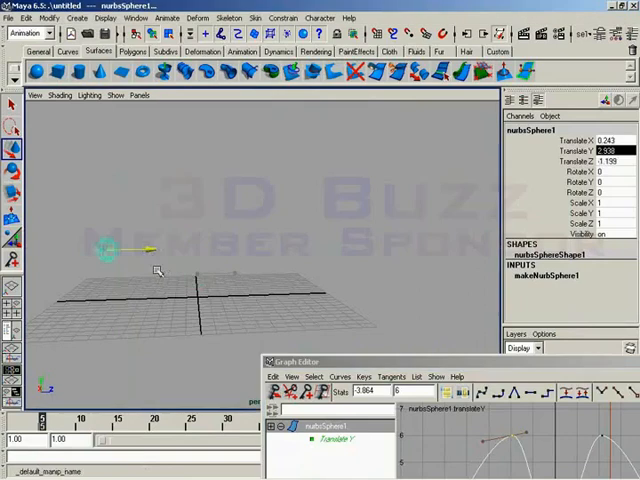
{"action": "left_click_drag", "start_coordinate": [105, 250], "coordinate": [180, 267]}
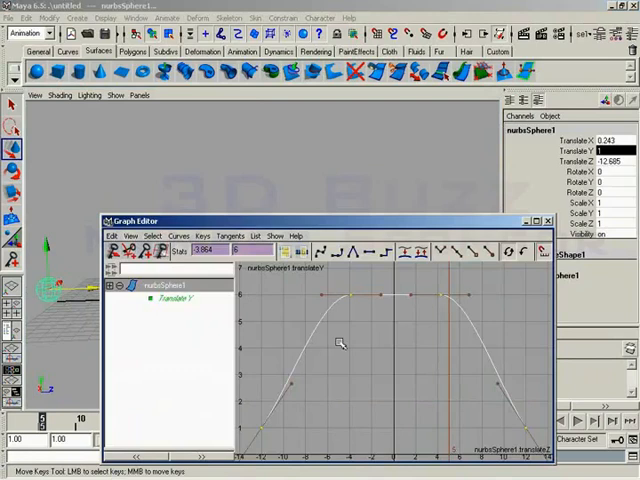
{"action": "mouse_move", "coordinate": [150, 250]}
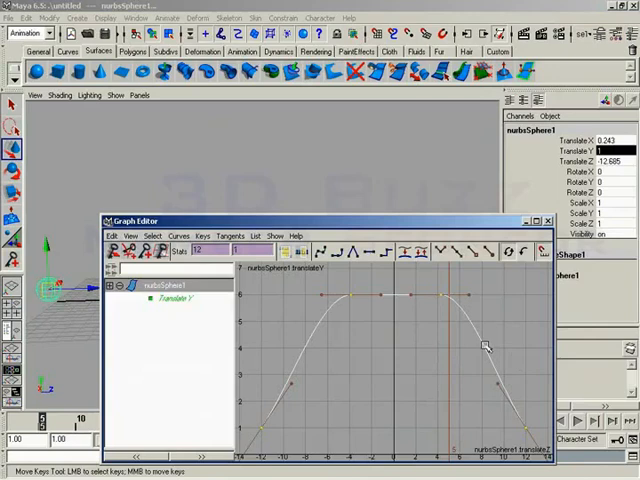
Step: Select the middle key at Translate Z 0 and lower its value to 2
{"action": "left_click", "coordinate": [145, 252]}
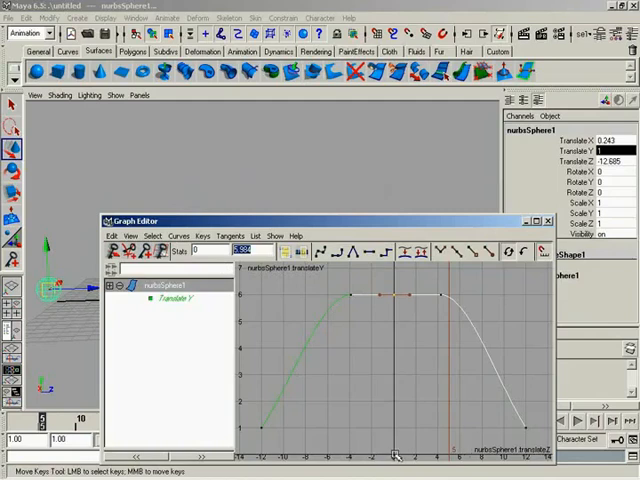
{"action": "left_click", "coordinate": [245, 250]}
{"action": "type", "text": "2"}
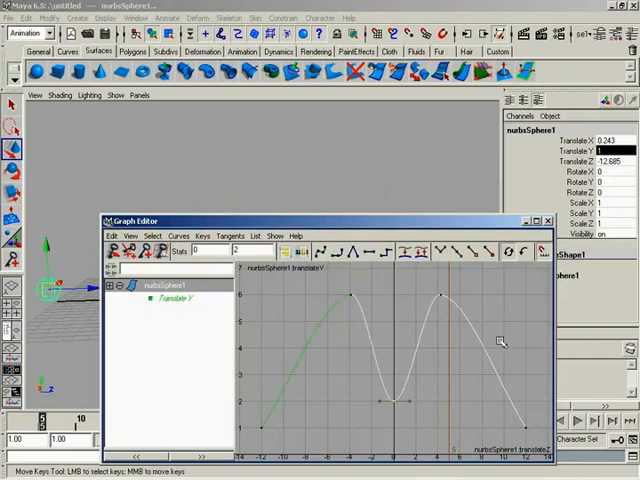
{"action": "mouse_move", "coordinate": [286, 227]}
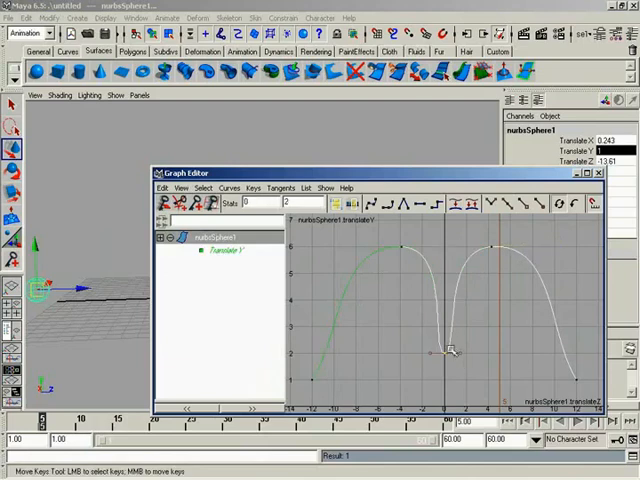
Step: Drag the middle key's tangent handles to reshape the curve around the dip
{"action": "left_click_drag", "start_coordinate": [455, 350], "coordinate": [480, 352]}
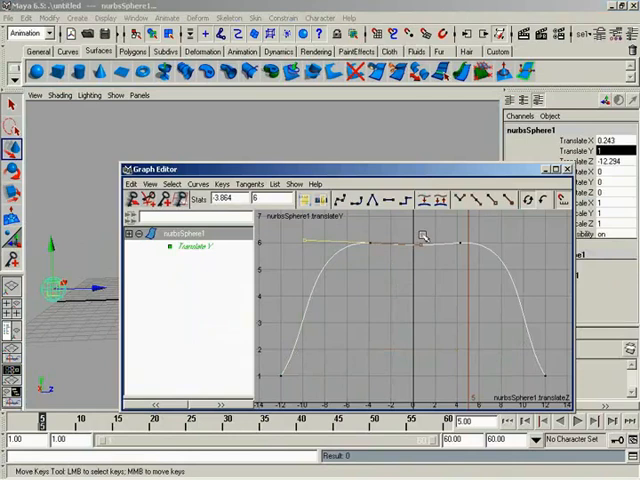
Step: Reshape the left keys' tangent handles so Translate Y climbs more steeply
{"action": "left_click_drag", "start_coordinate": [422, 236], "coordinate": [315, 237]}
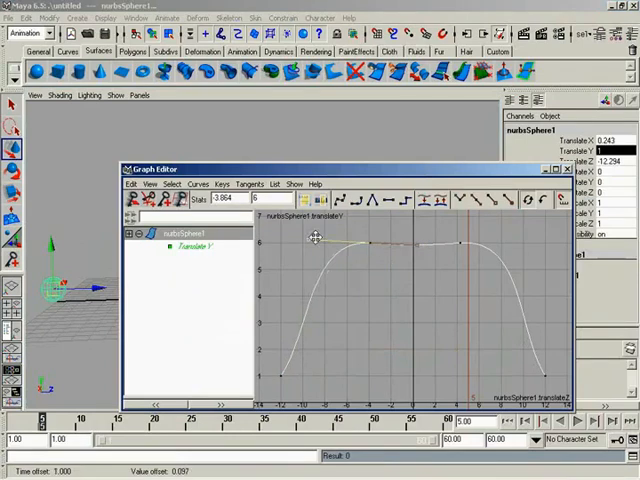
{"action": "left_click_drag", "start_coordinate": [315, 238], "coordinate": [410, 305]}
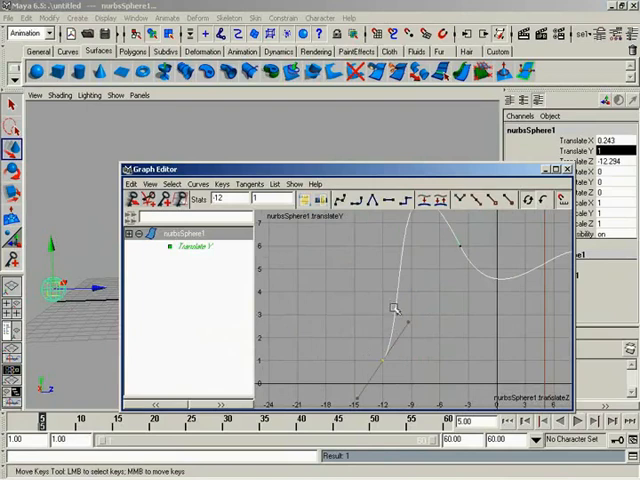
{"action": "left_click_drag", "start_coordinate": [393, 310], "coordinate": [430, 360]}
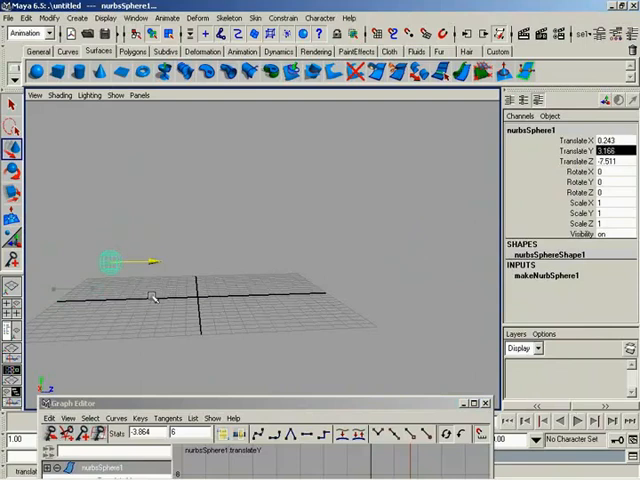
Step: Slide the sphere along Z in two drags to test its driven Translate Y height
{"action": "left_click_drag", "start_coordinate": [108, 262], "coordinate": [172, 228]}
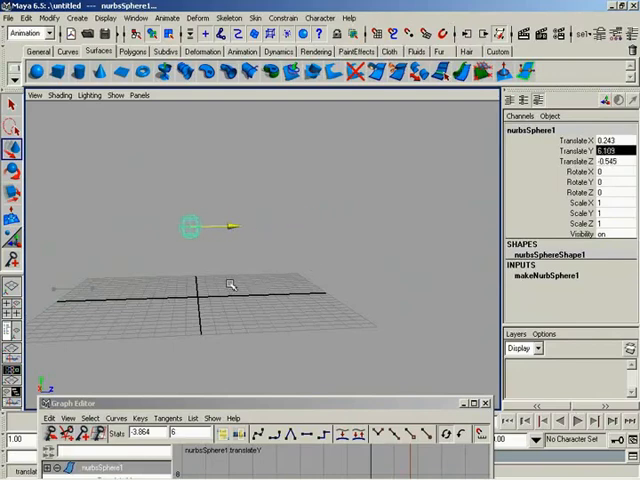
{"action": "left_click_drag", "start_coordinate": [190, 225], "coordinate": [325, 275]}
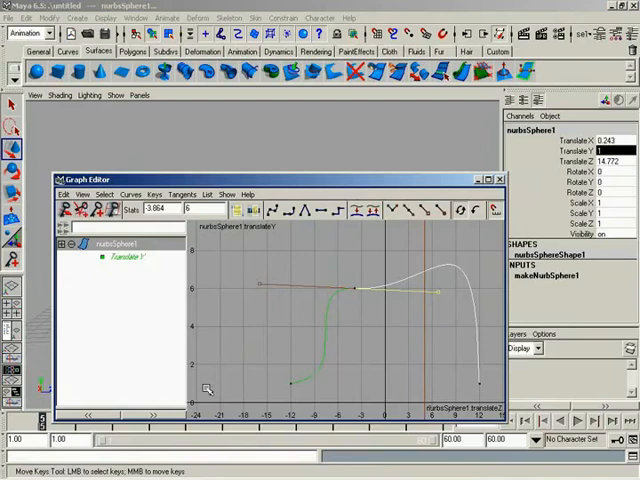
{"action": "mouse_move", "coordinate": [495, 378]}
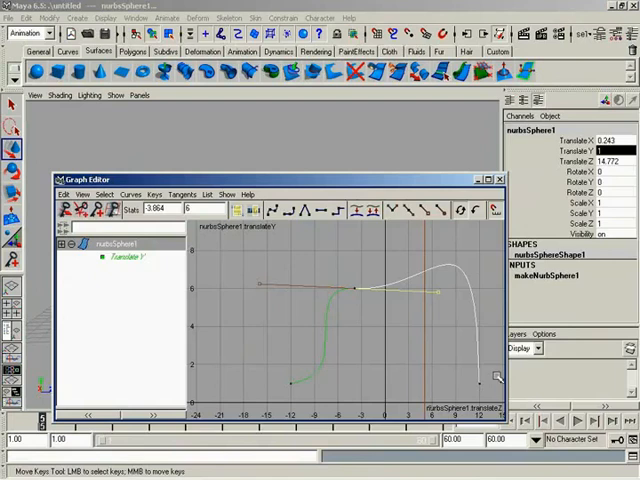